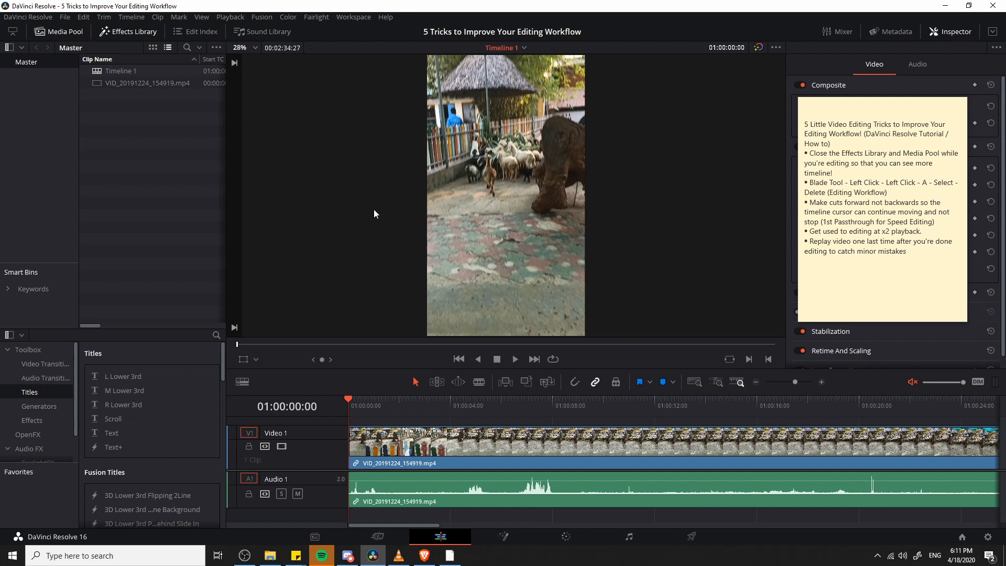
mouse_move(398, 217)
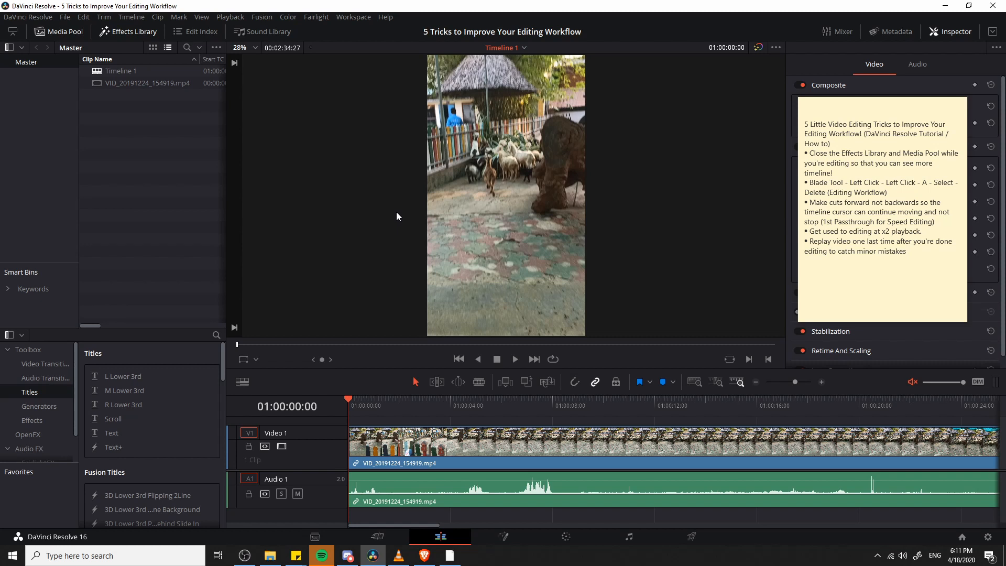
mouse_move(677, 442)
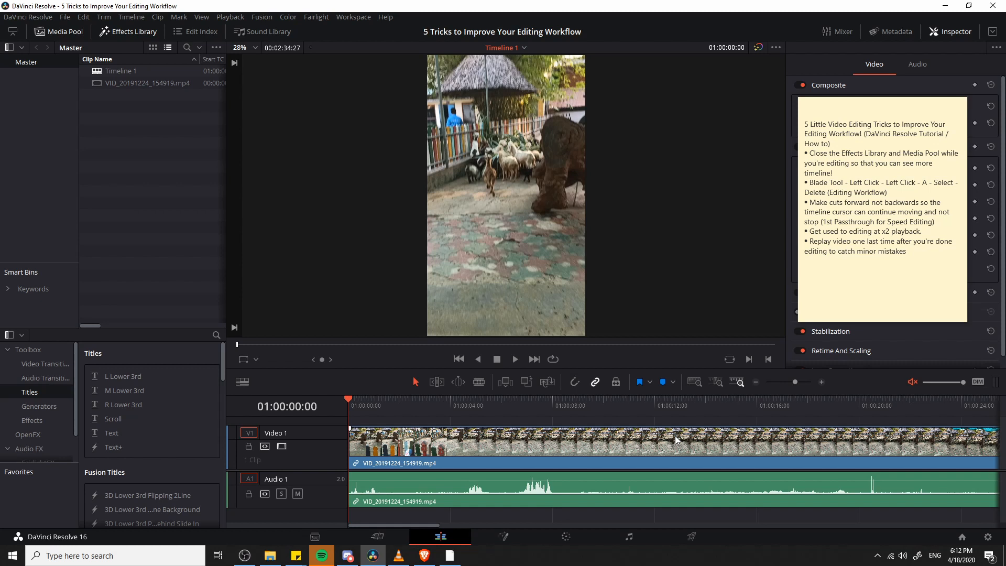
mouse_move(419, 424)
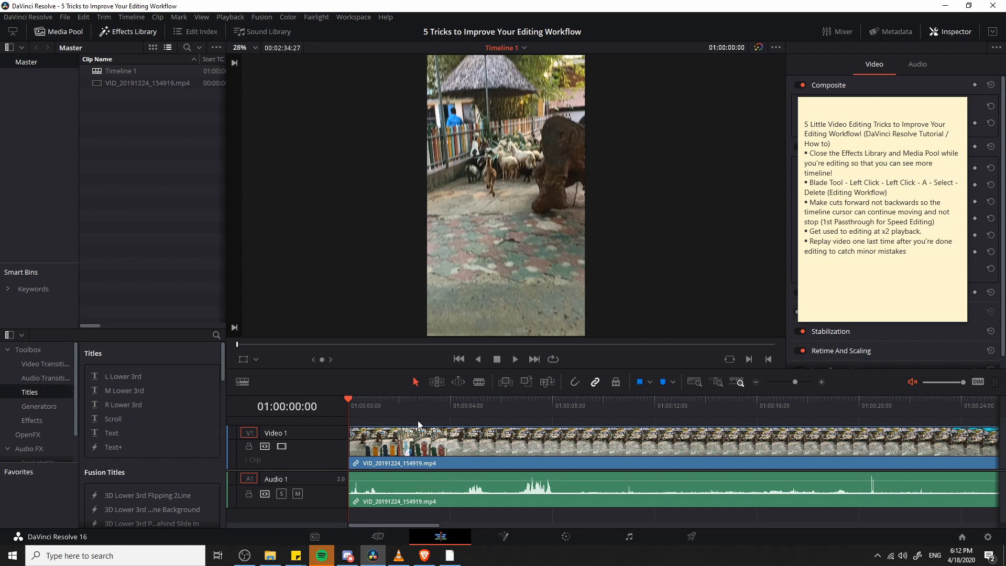
mouse_move(864, 415)
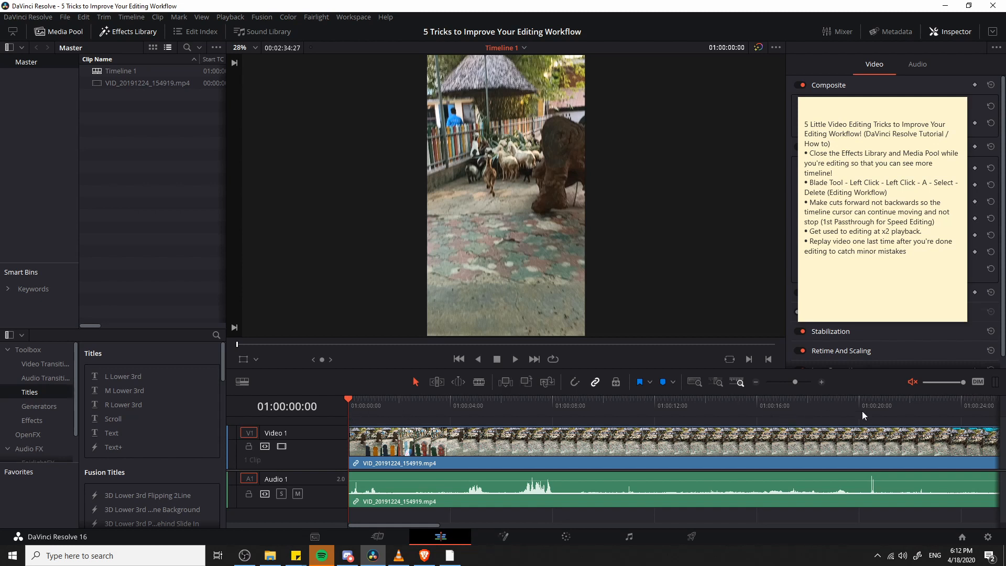
mouse_move(855, 415)
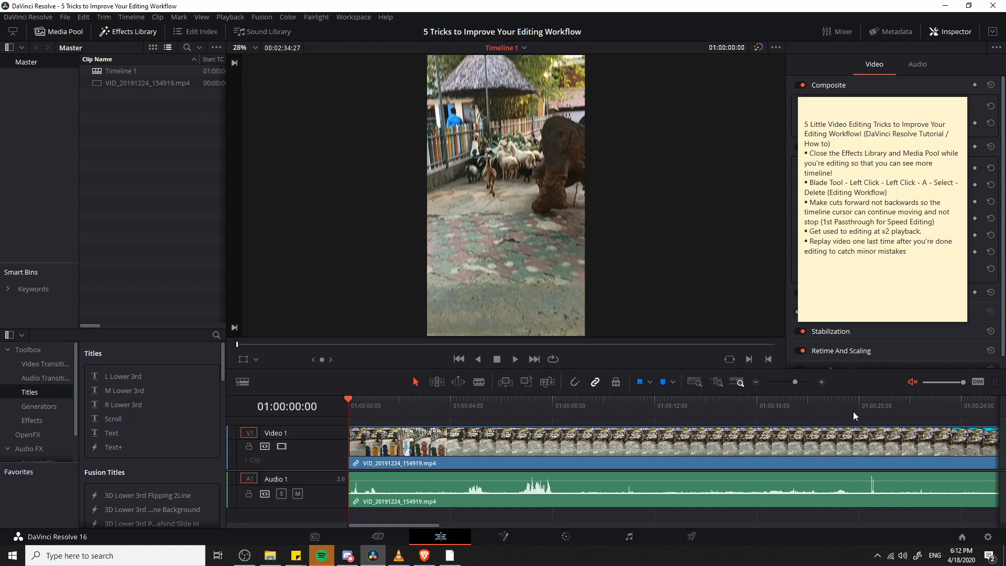
mouse_move(742, 440)
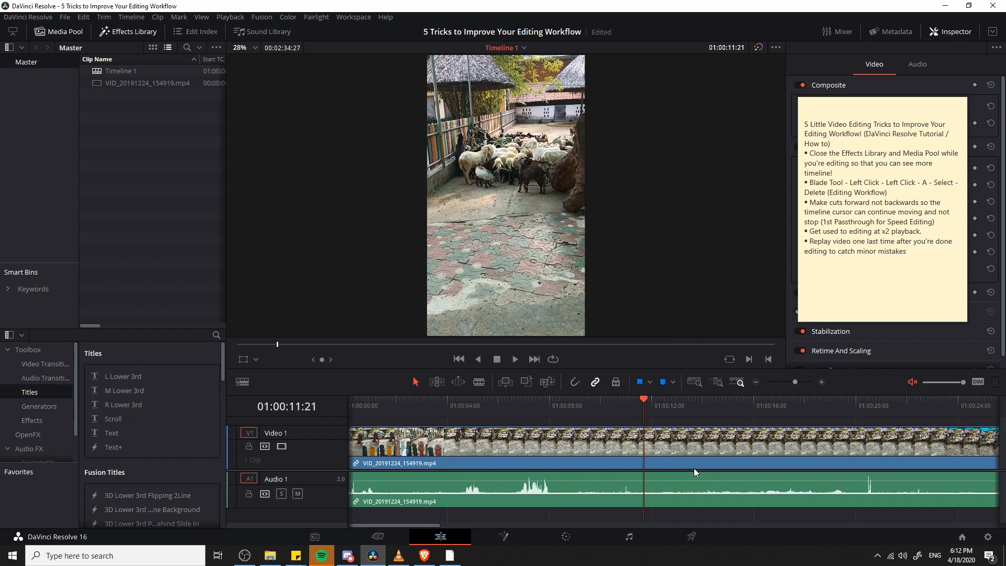
Play the clip past one minute and hide the Media Pool and Effects Library to widen the timeline
left_click(515, 358)
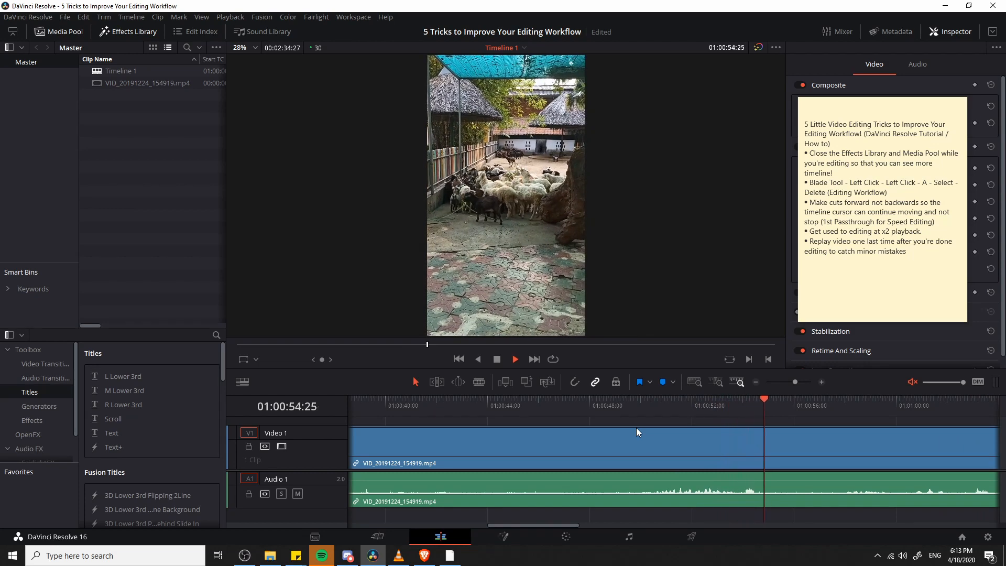
left_click(516, 359)
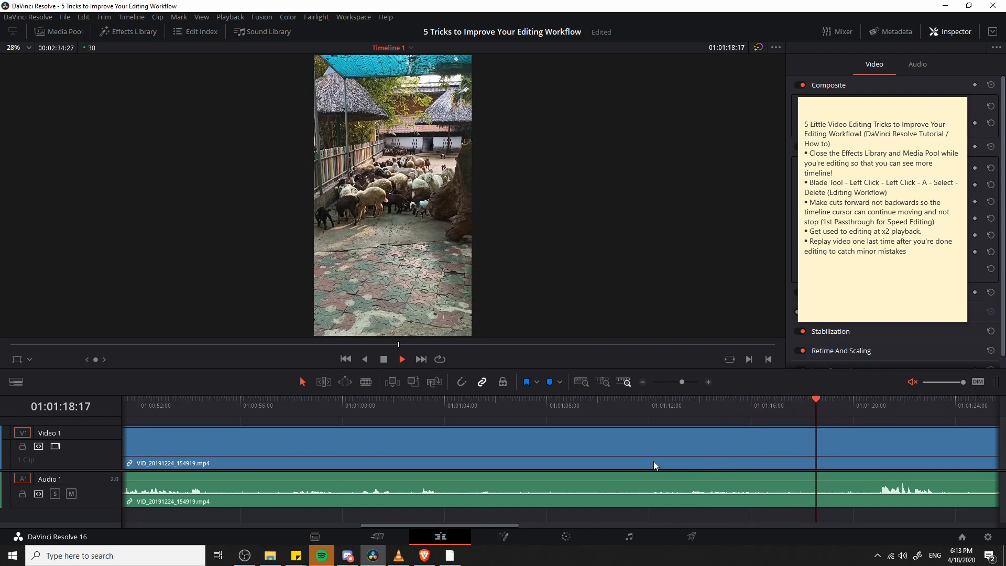
Stop playback and return the playhead to about one second into the clip
left_click(402, 358)
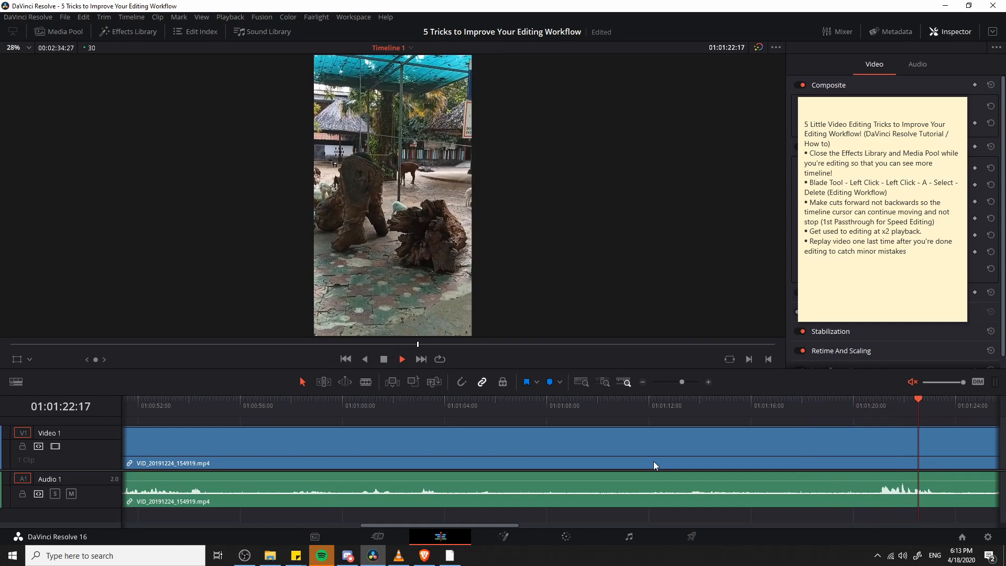
left_click(402, 358)
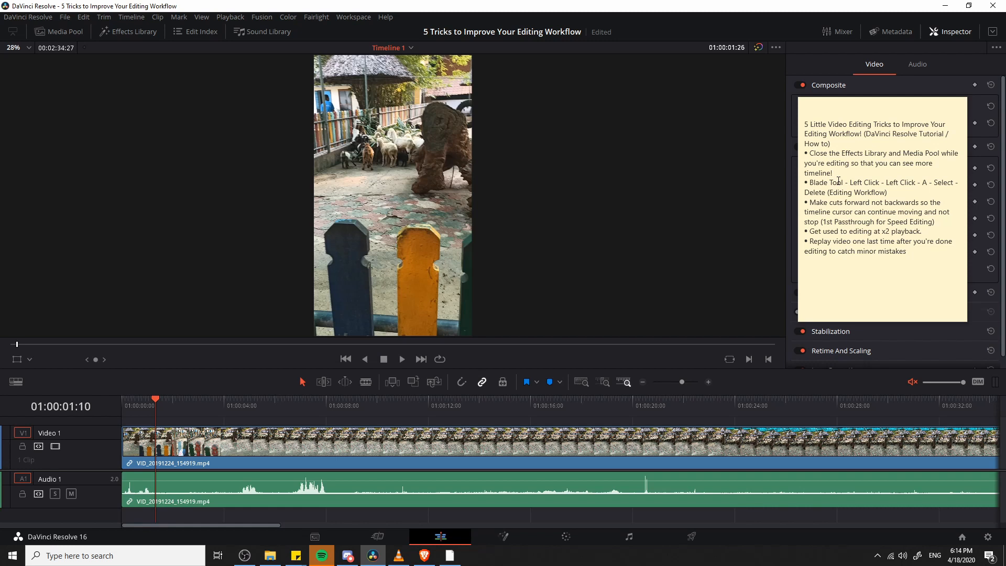
mouse_move(375, 393)
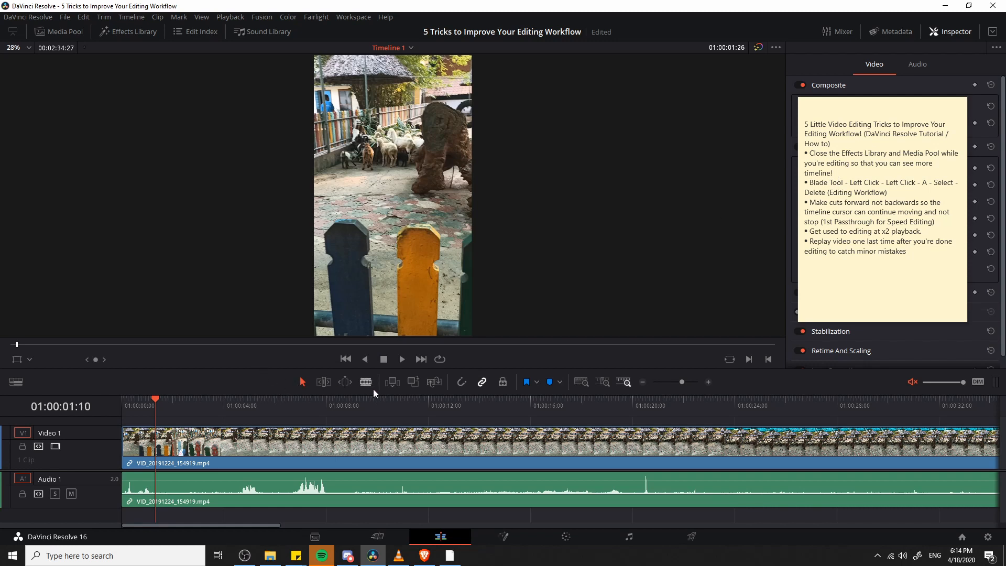
mouse_move(366, 382)
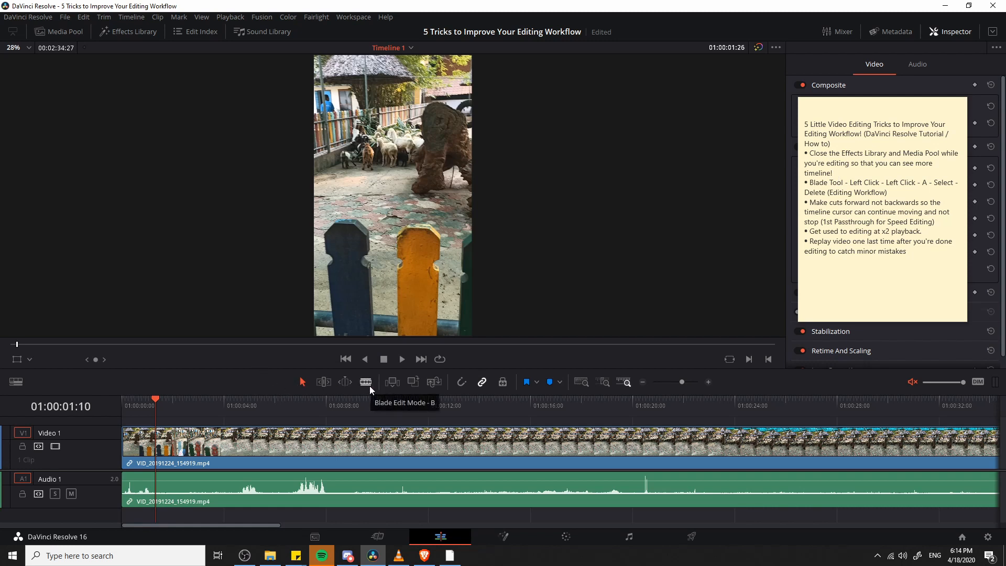
mouse_move(208, 340)
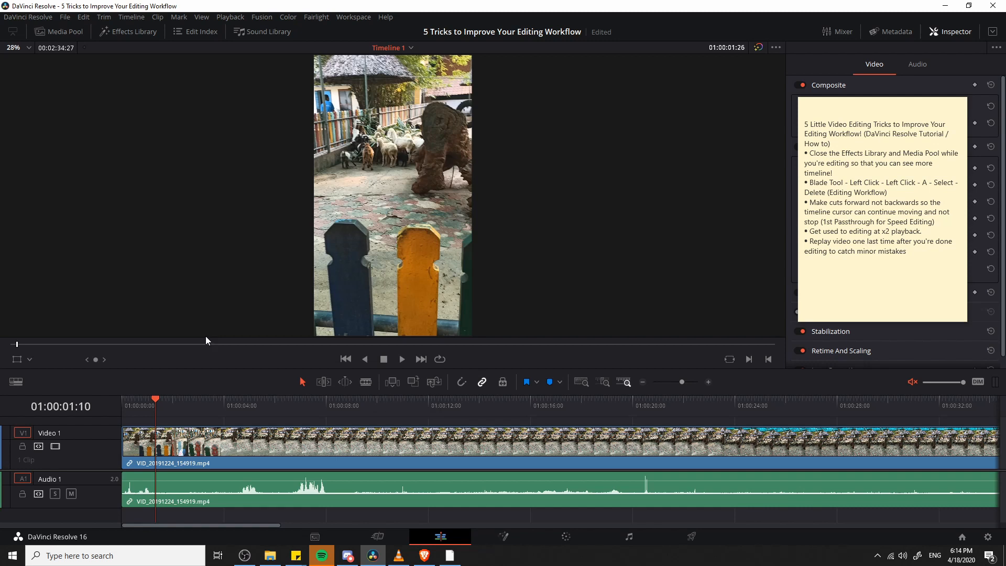
Blade around the bad stretch near the start and select the short middle piece
left_click(365, 382)
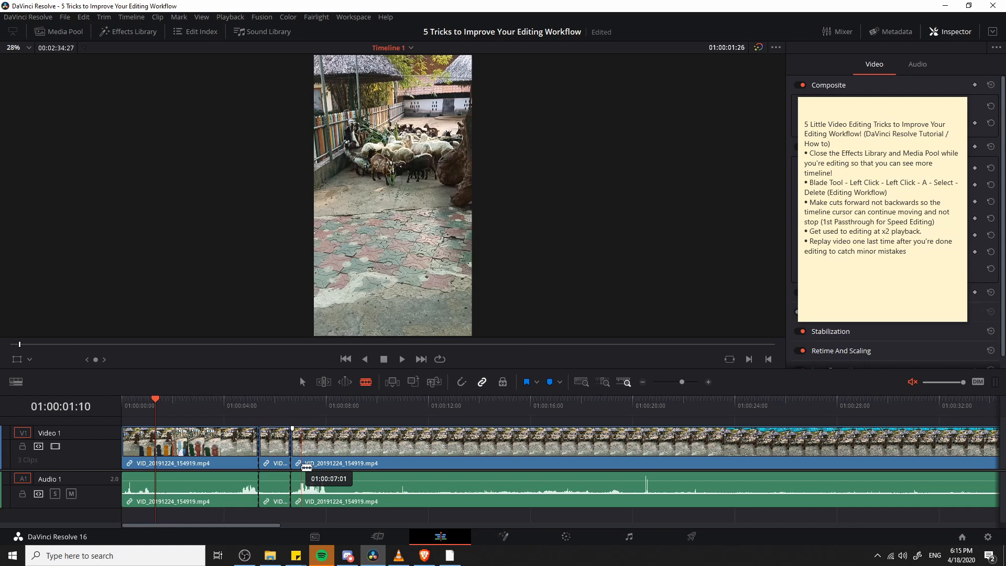
left_click_drag(293, 446, 285, 446)
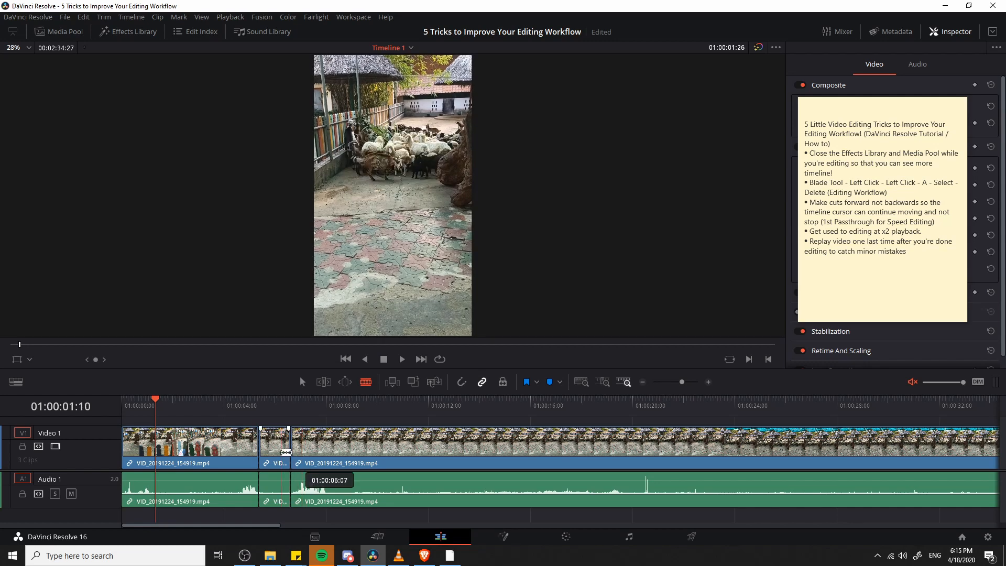
left_click(274, 448)
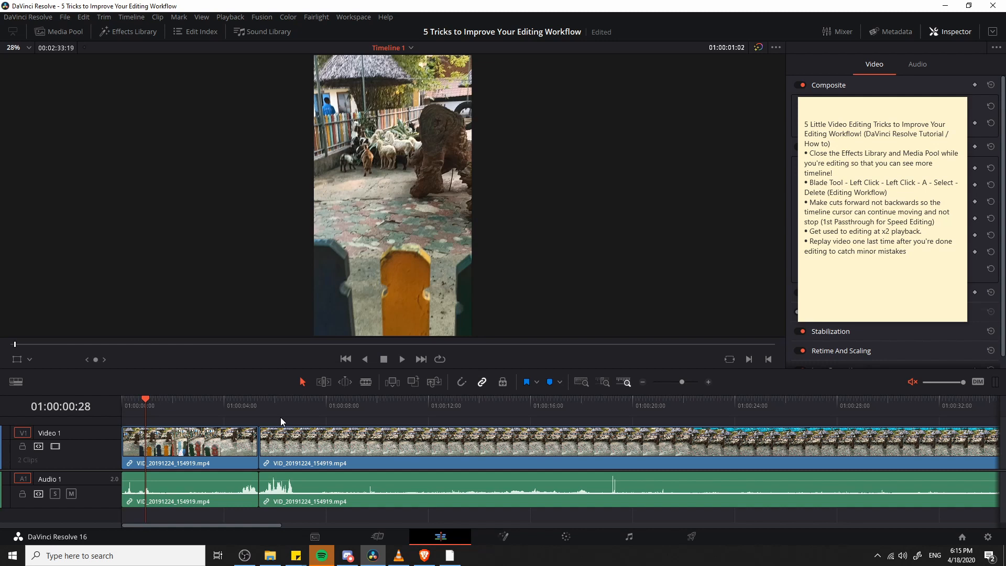
mouse_move(188, 376)
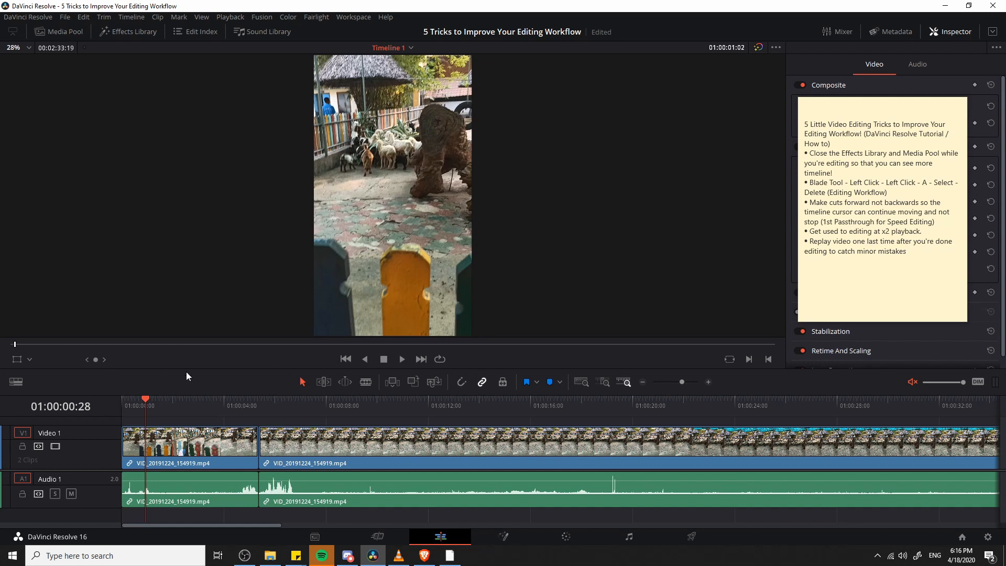
Delete the selected piece, leaving three clips, and resume playback past 23 seconds
left_click(402, 358)
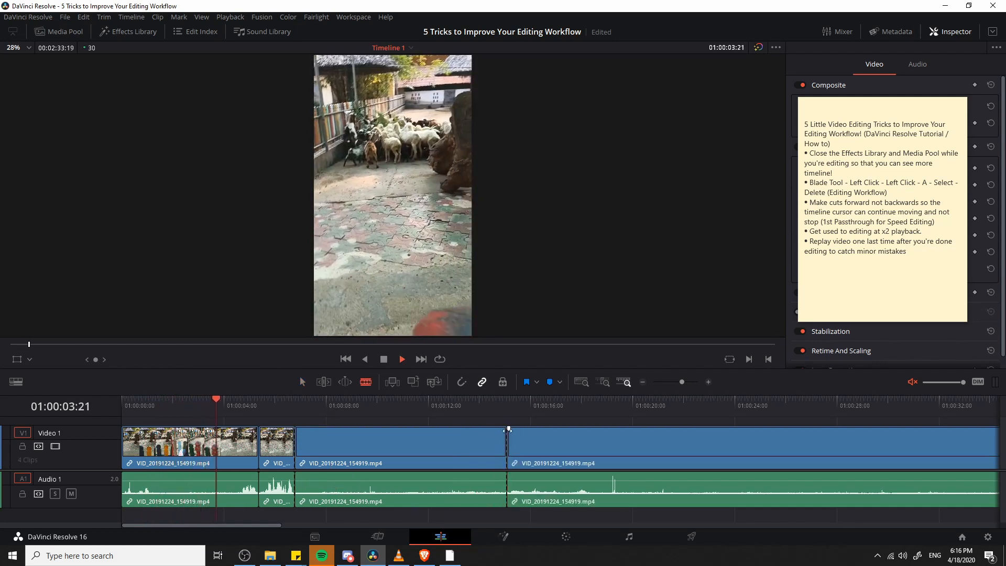
left_click(394, 451)
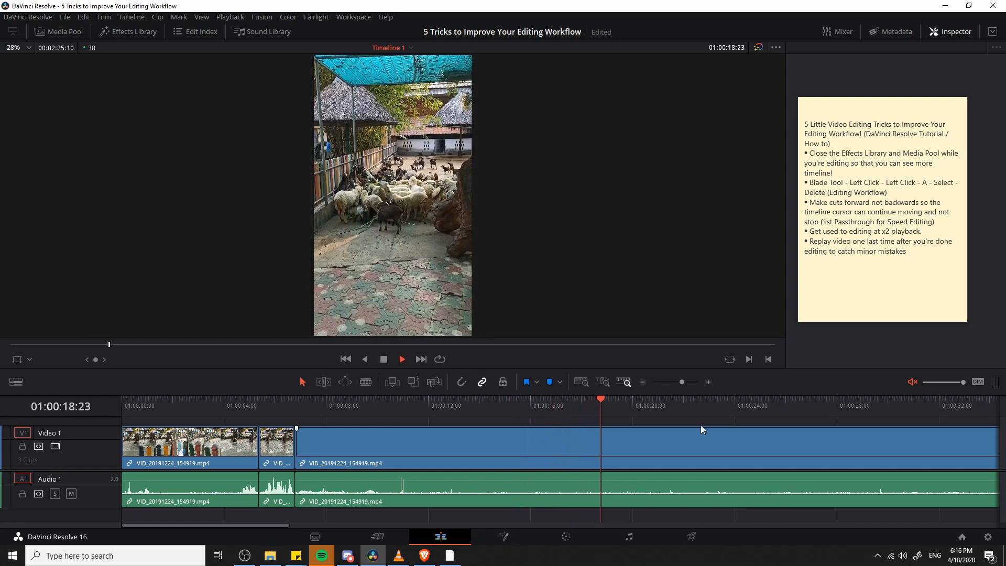
left_click(403, 359)
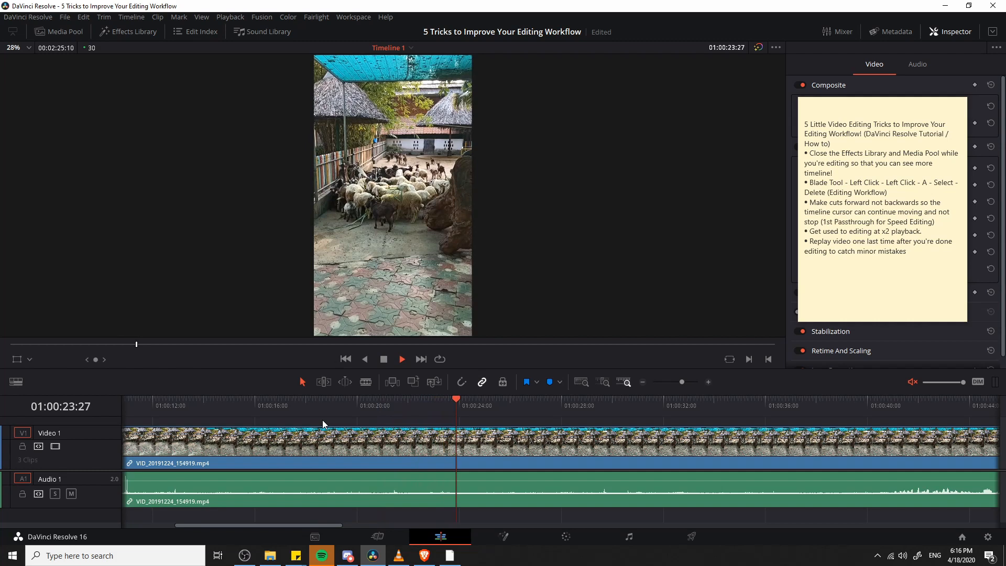
Cut out the bad take near 01:00:50 and blade another split near 01:00:54, leaving four clips
left_click(403, 359)
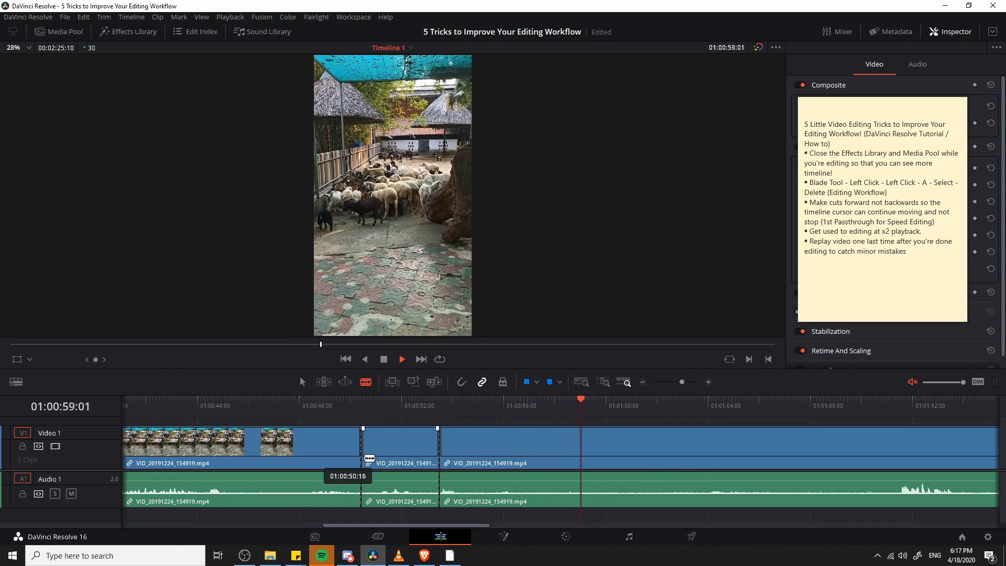
left_click(392, 450)
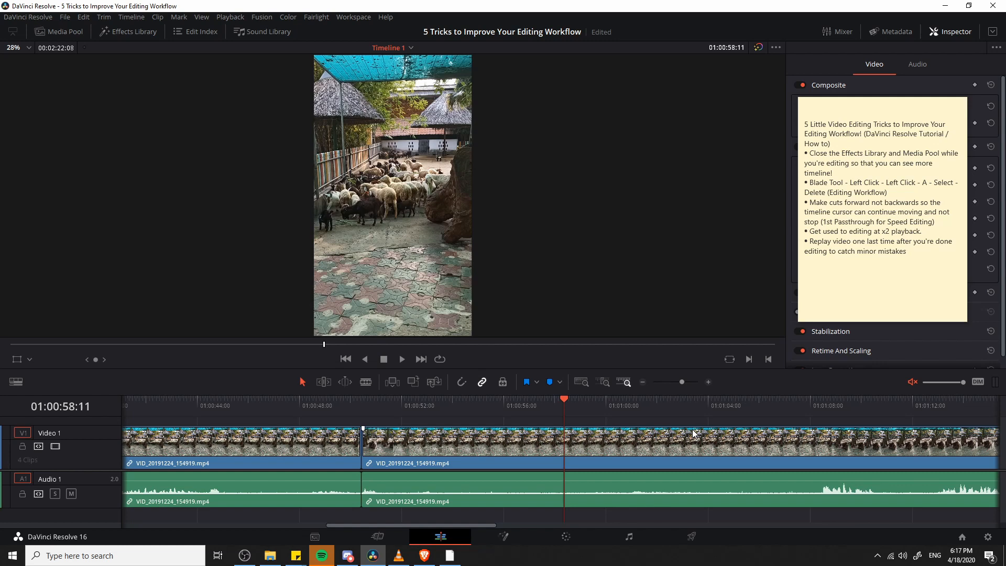
mouse_move(492, 441)
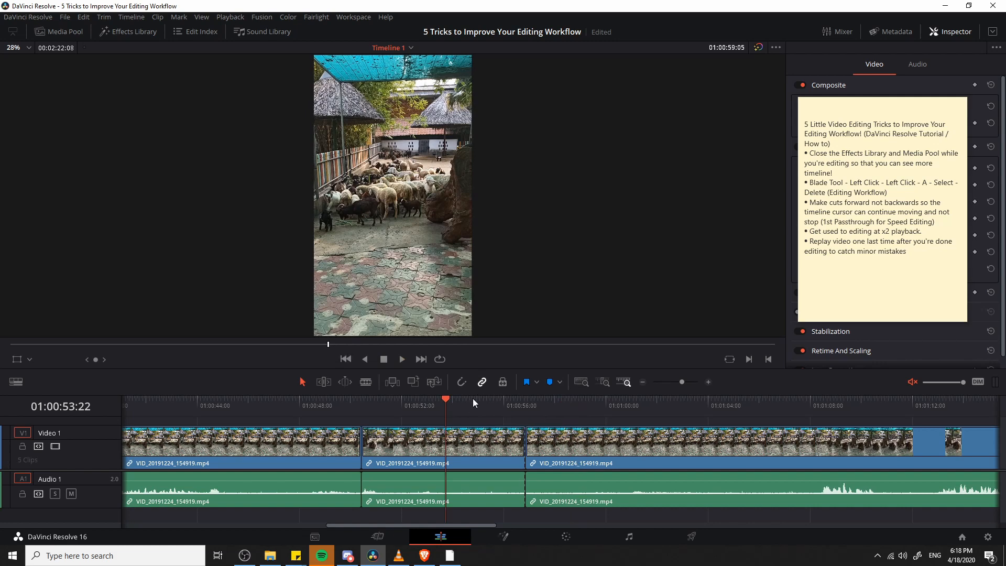
Blade and delete more bad footage past 01:01:00 so the edit reaches about 1:14
left_click(402, 359)
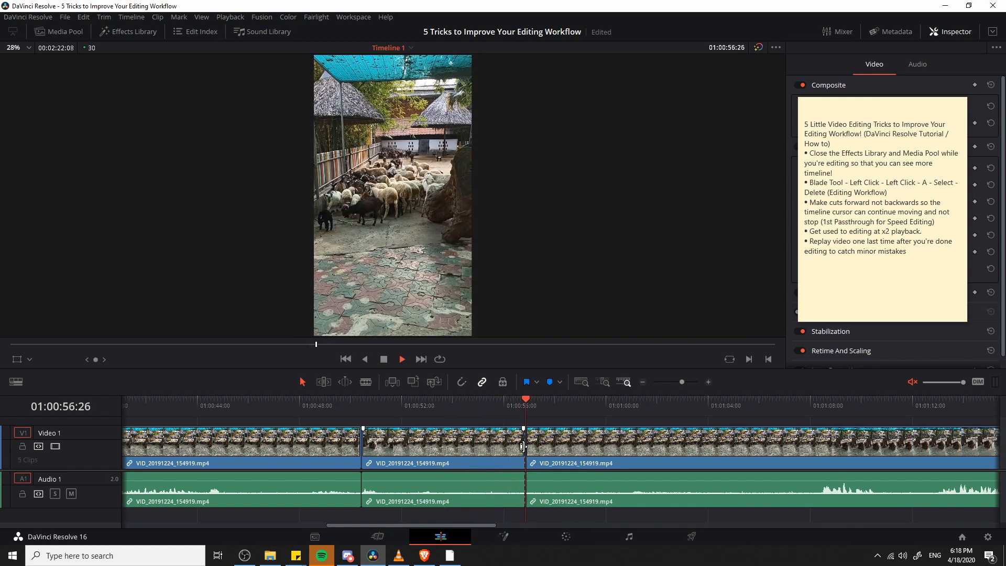
left_click(402, 359)
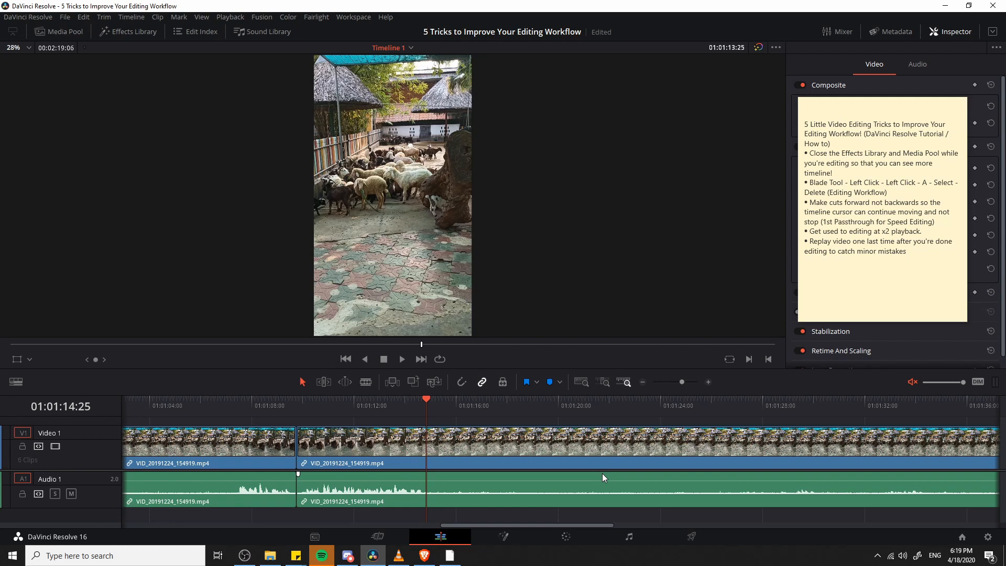
Move the playhead back to 01:00:00:00 for a review pass
left_click(402, 358)
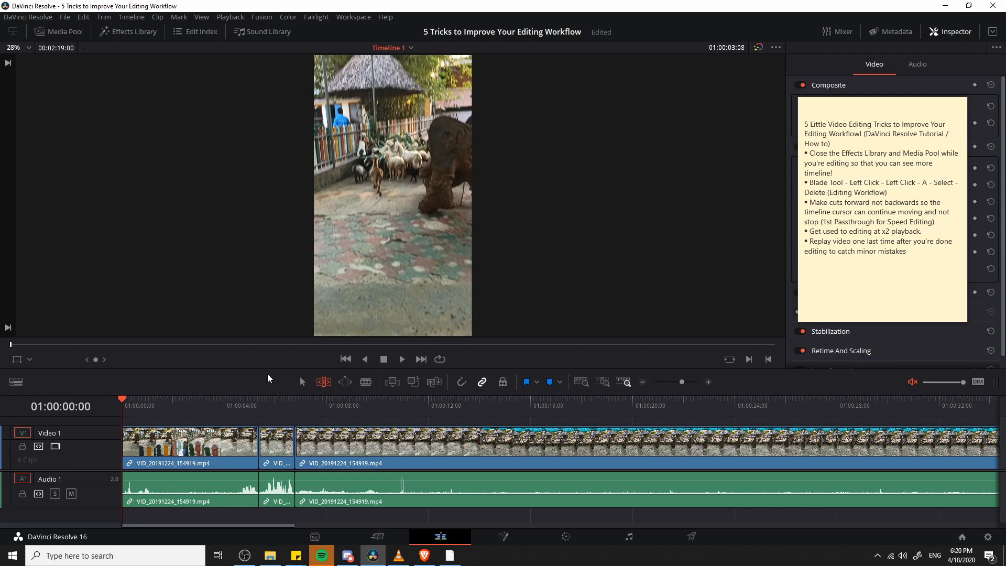
Play forward, remove the dead space near the end leaving seven clips, and return to the start
left_click(401, 359)
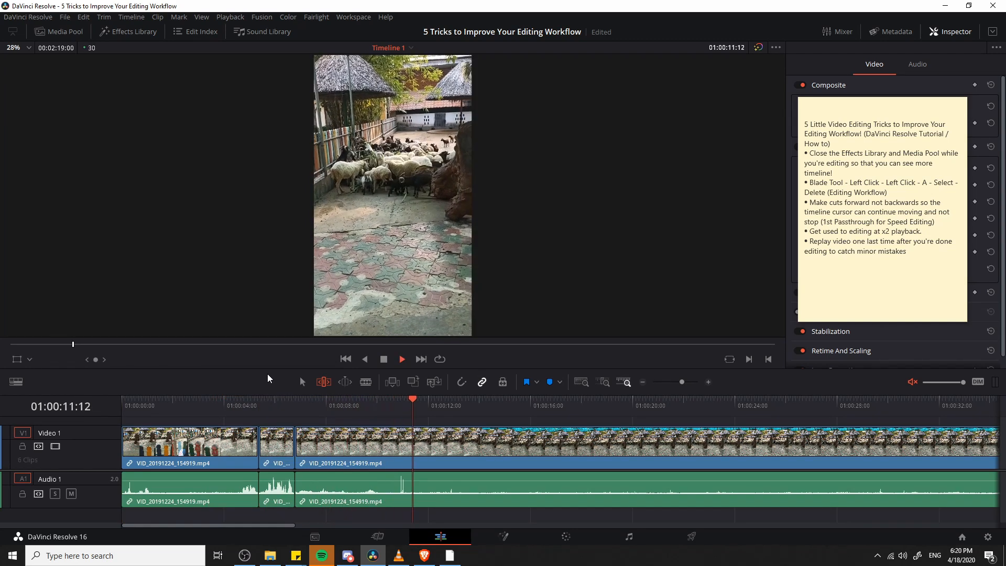
left_click(402, 358)
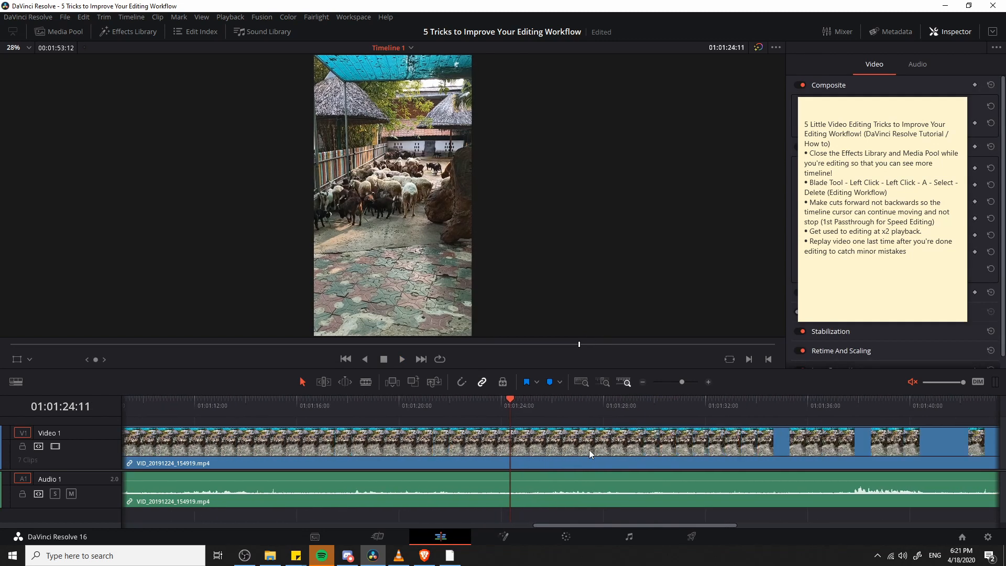
left_click(402, 358)
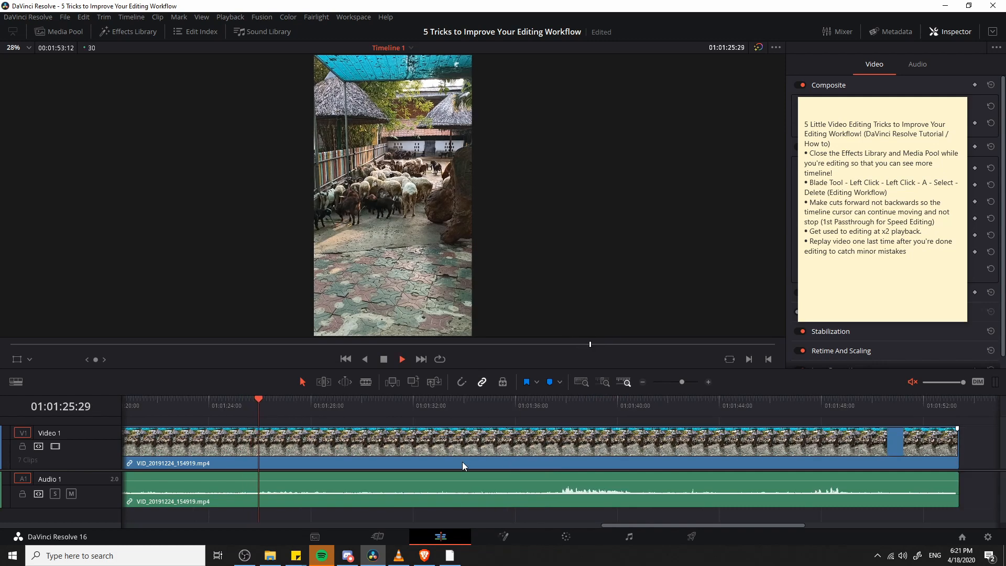
left_click(403, 359)
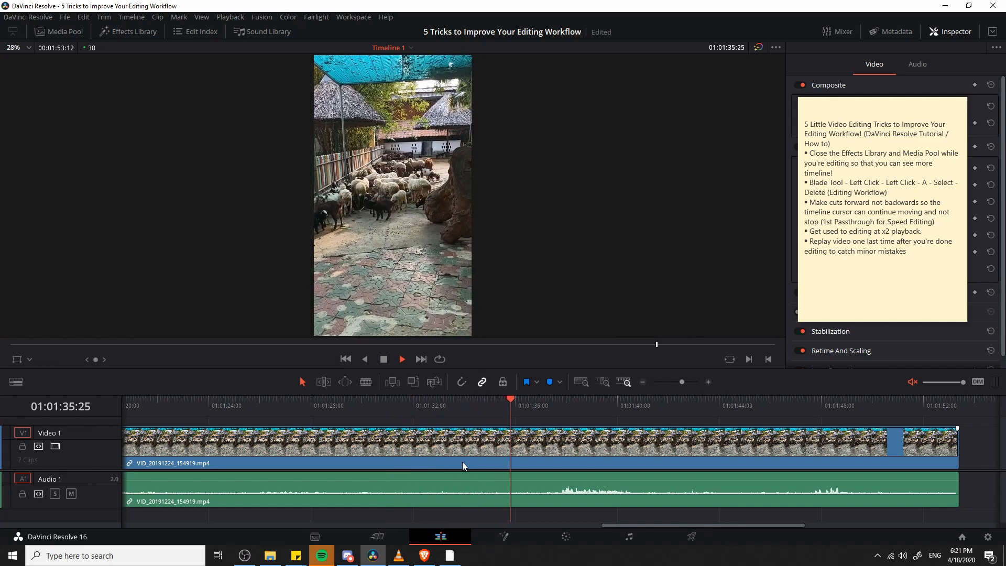
left_click(612, 406)
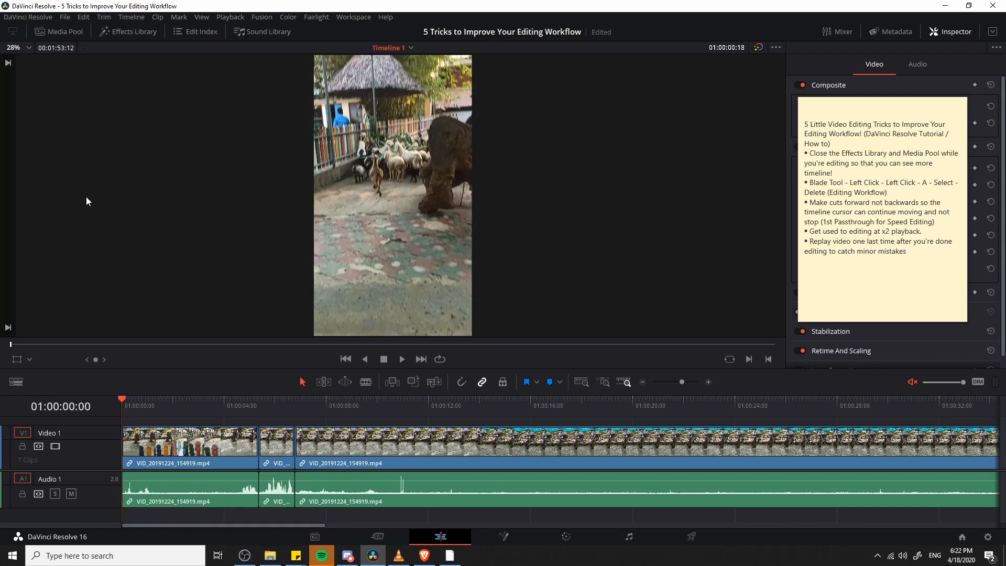
Start a fresh playback of the seven-clip edit from the beginning
left_click(401, 359)
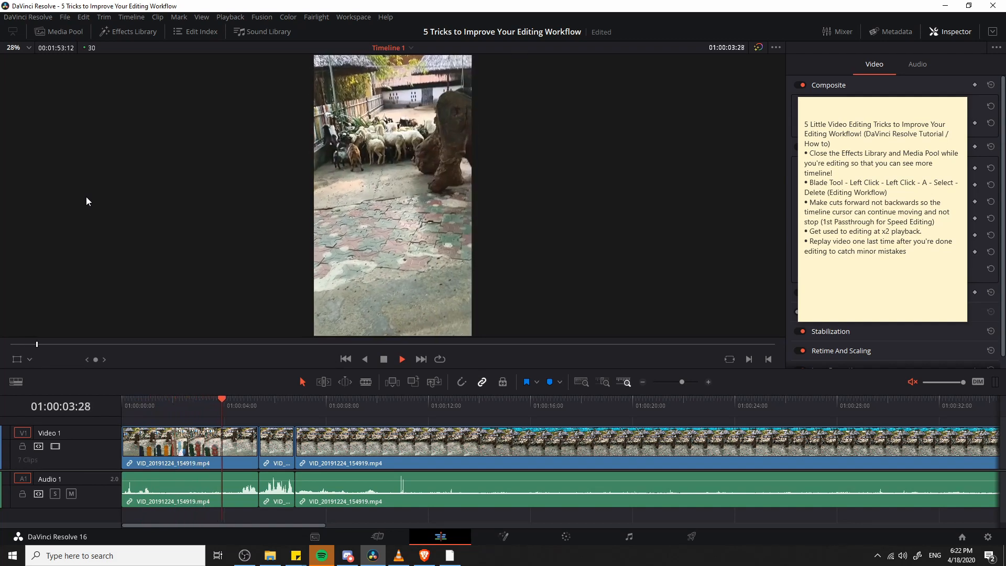
left_click(403, 358)
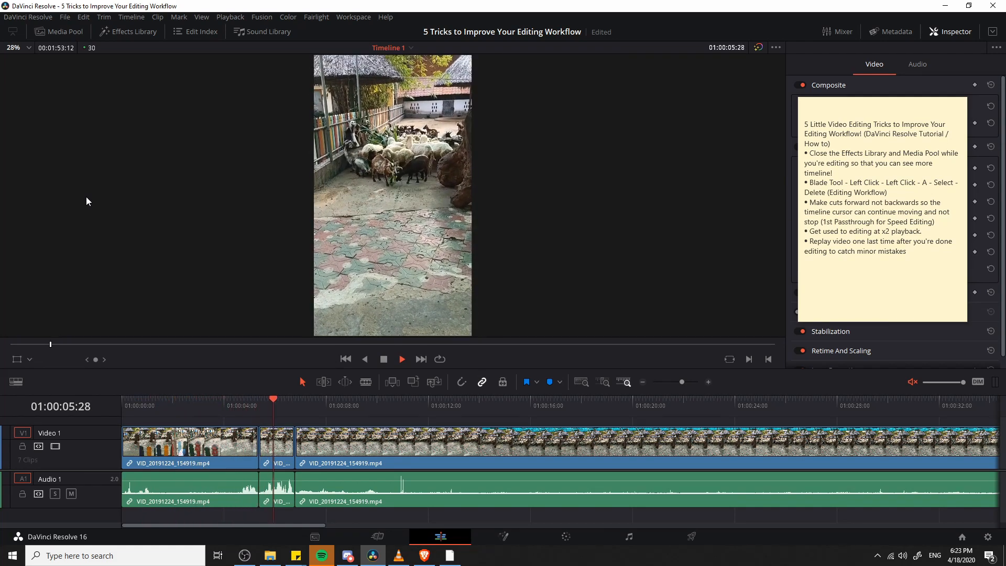